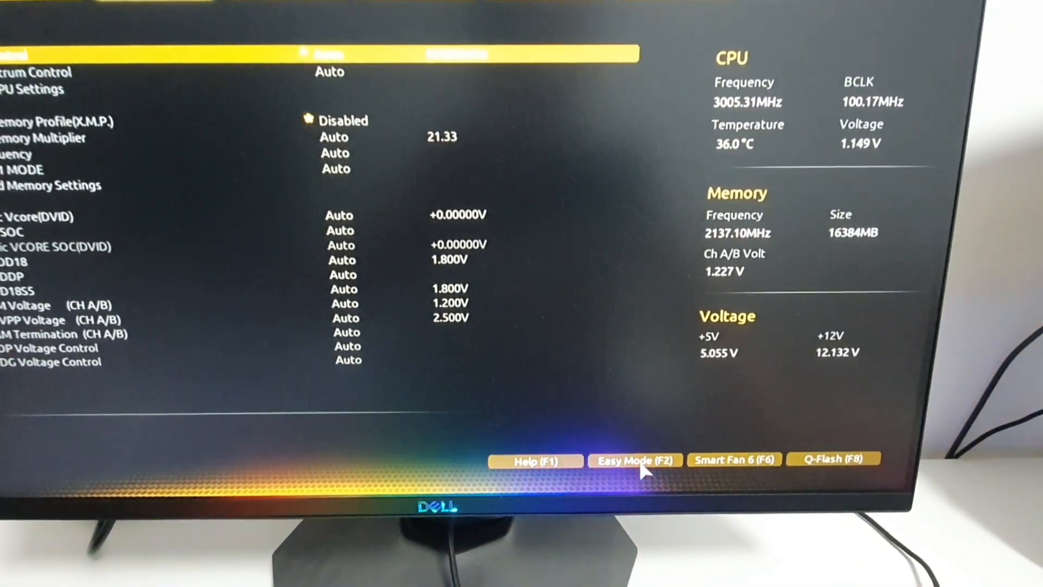
# - Switch the BIOS to Easy Mode showing temperatures, fan speeds and storage ports
pyautogui.click(635, 460)
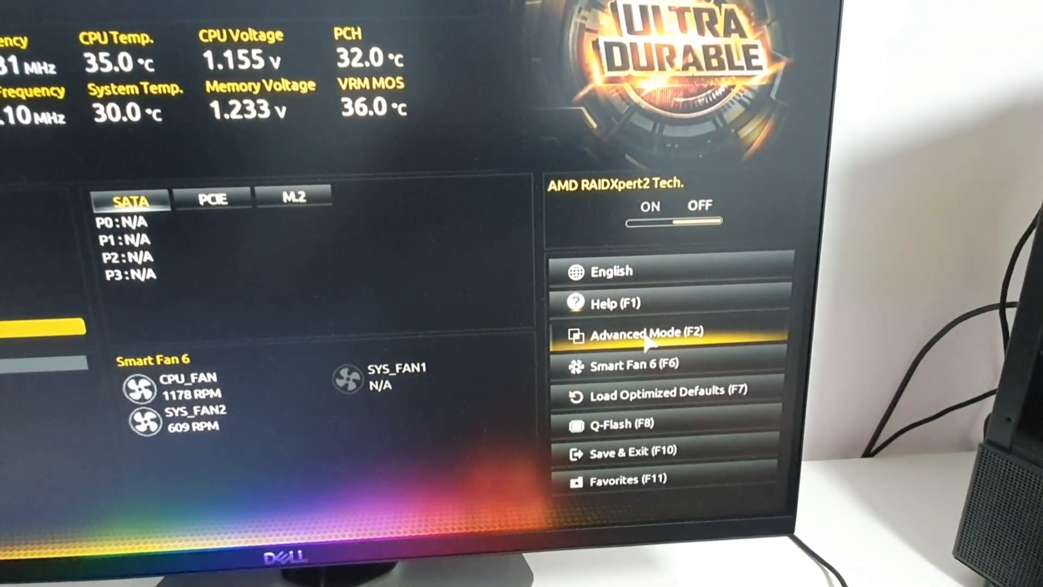
# - Return to Advanced Mode and show the Settings page with AC Back and Platform Power
pyautogui.click(644, 334)
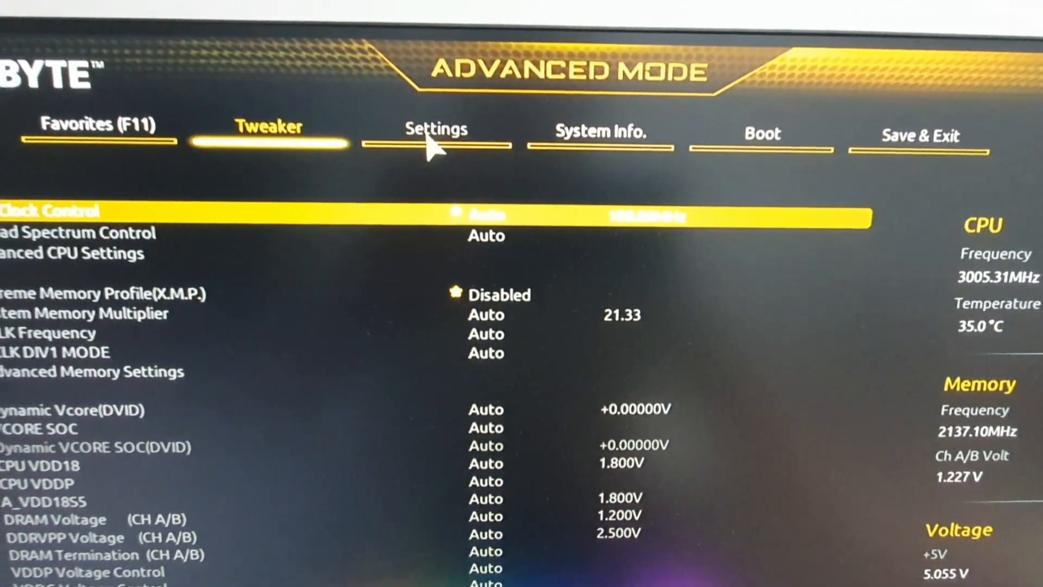
pyautogui.click(436, 129)
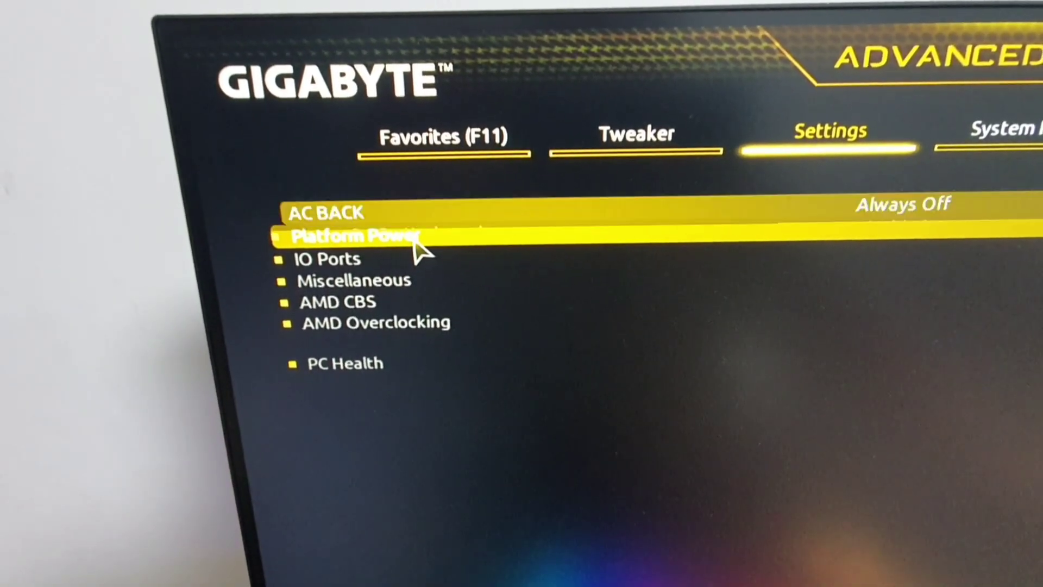
# - Enable ErP under Platform Power and request Save & Exit Setup with F10
pyautogui.click(352, 235)
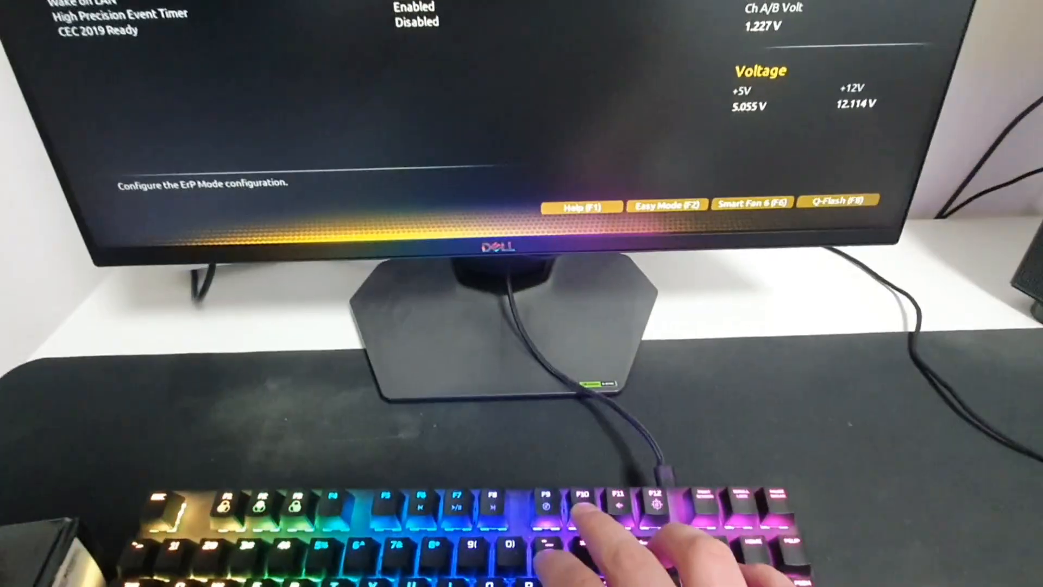
pyautogui.press('f10')
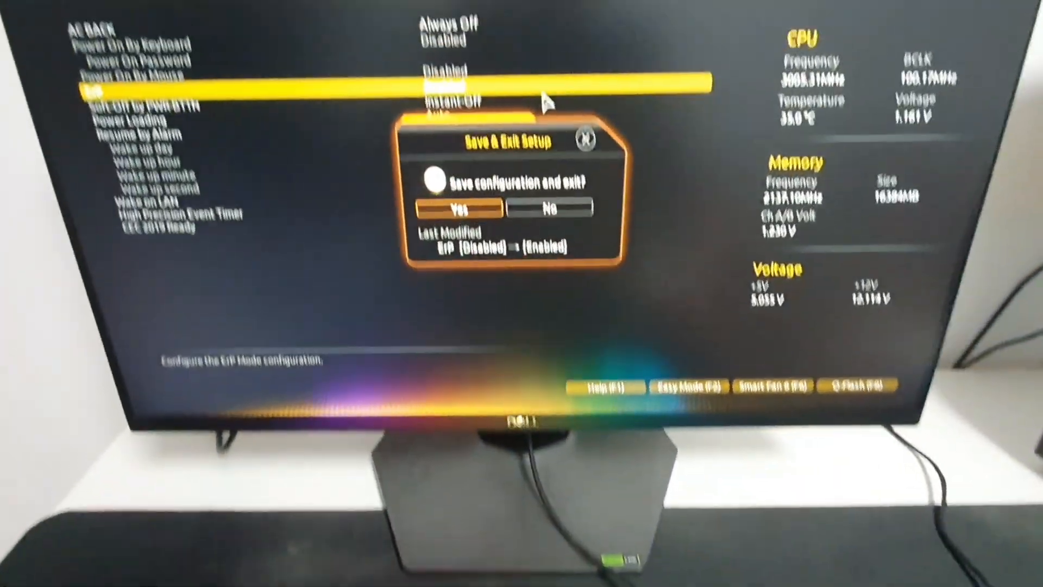